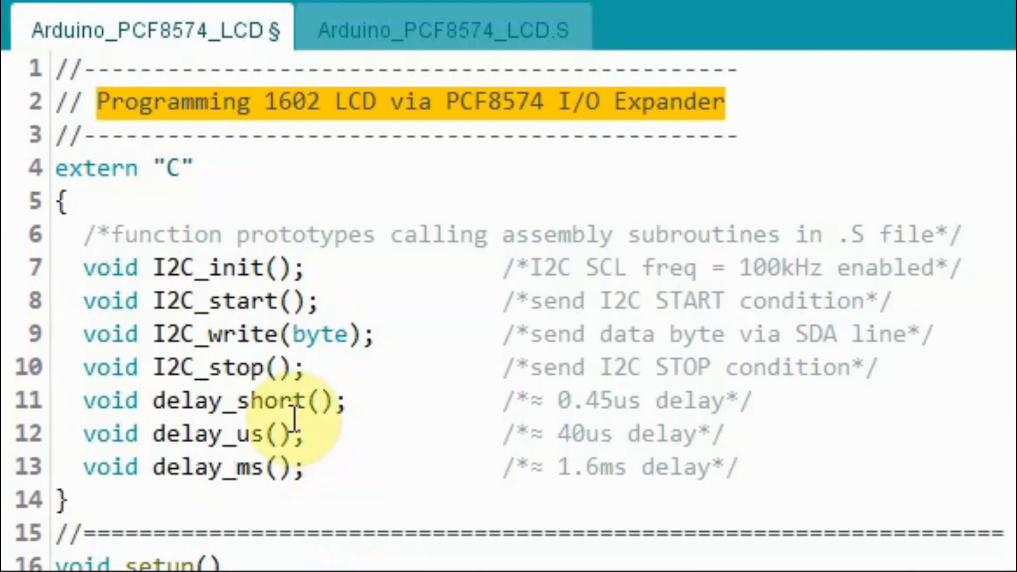
{"action": "mouse_move", "coordinate": [253, 315]}
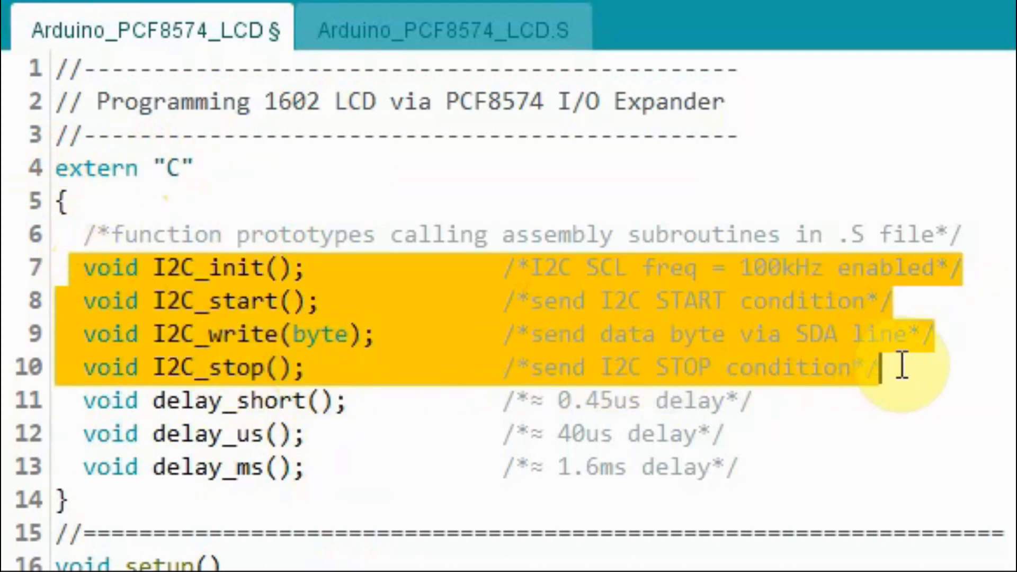
{"action": "mouse_move", "coordinate": [772, 422]}
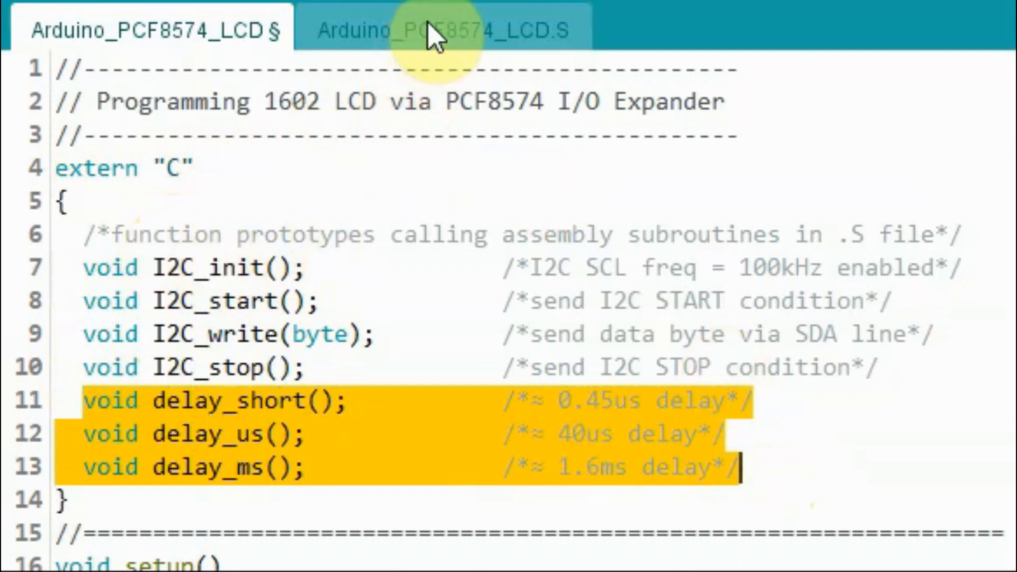
- Review the I2C routines in the Arduino_PCF8574_LCD.S assembly file, then return to the main sketch
{"action": "left_click", "coordinate": [443, 29]}
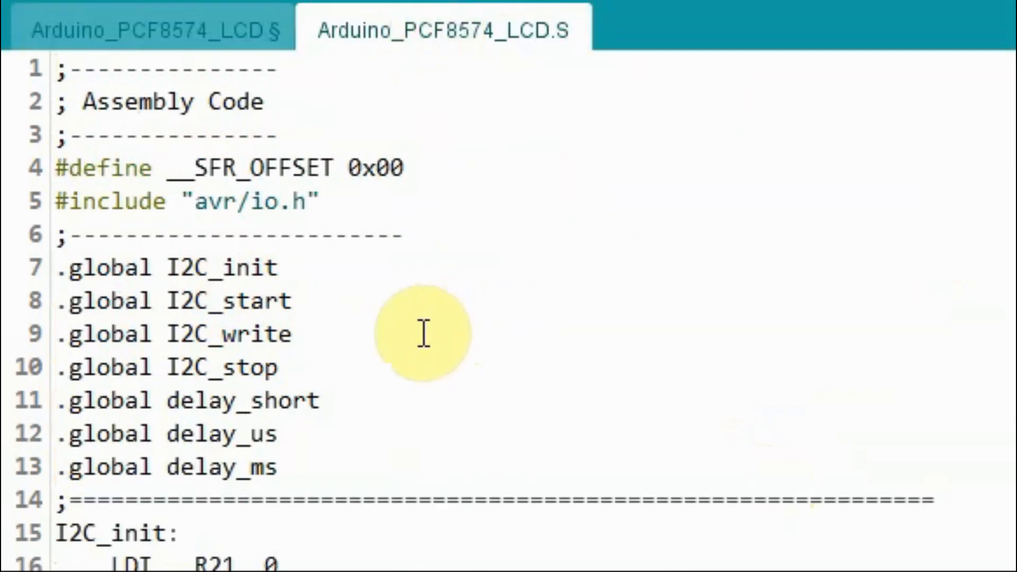
{"action": "scroll", "scroll_direction": "down", "scroll_amount": 3}
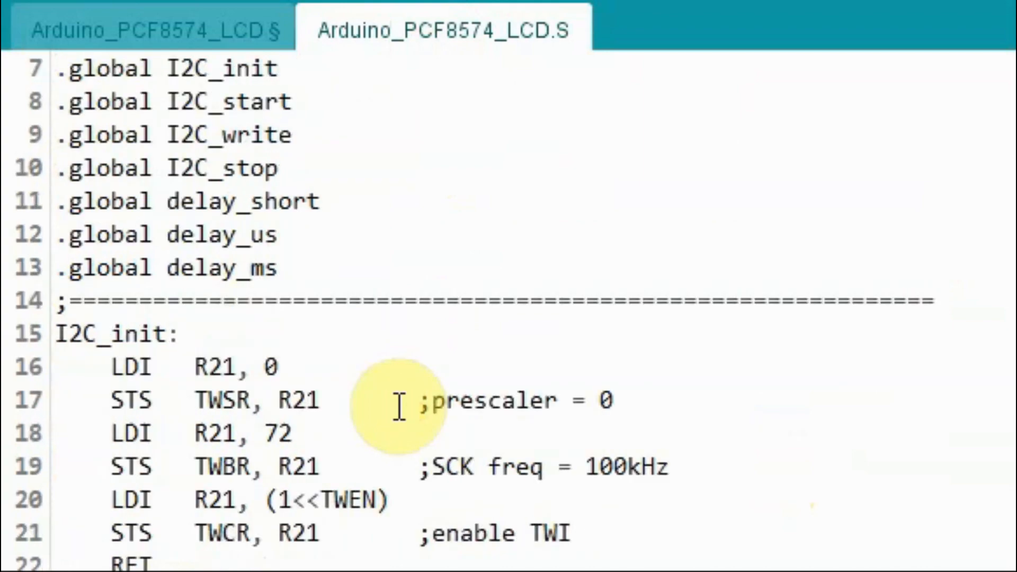
{"action": "scroll", "scroll_direction": "down", "scroll_amount": 3}
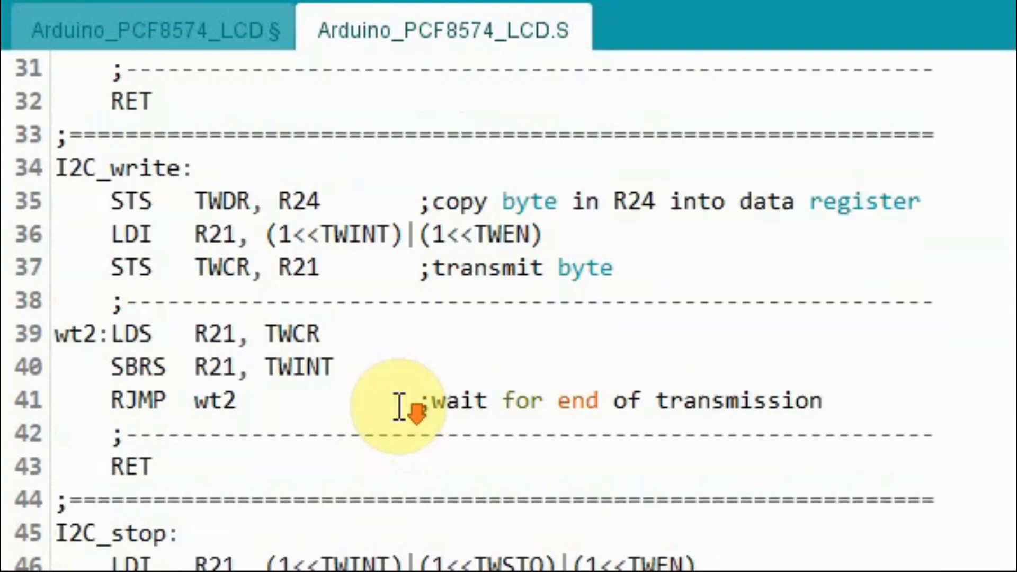
{"action": "left_click", "coordinate": [149, 30]}
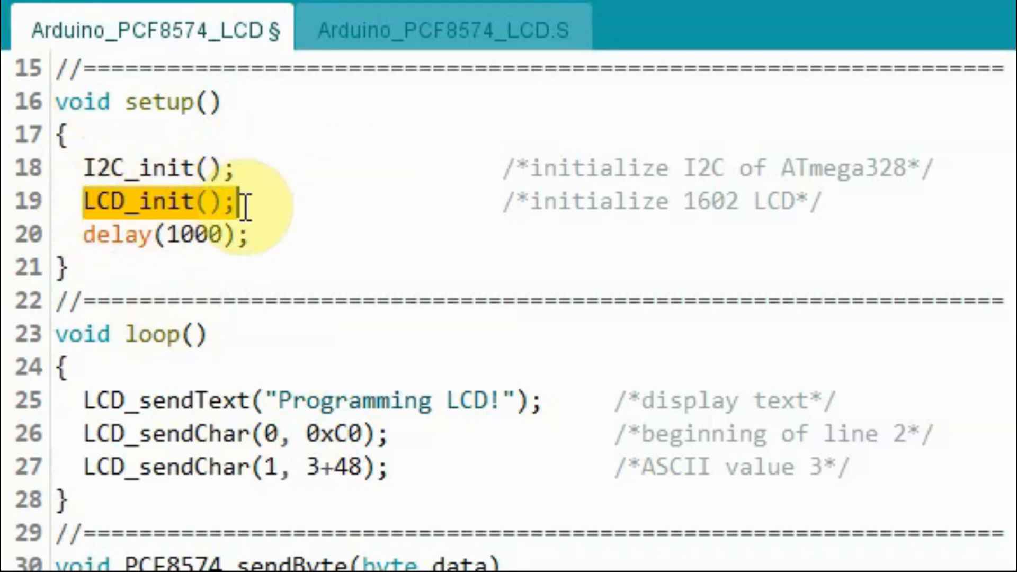
{"action": "mouse_move", "coordinate": [309, 187]}
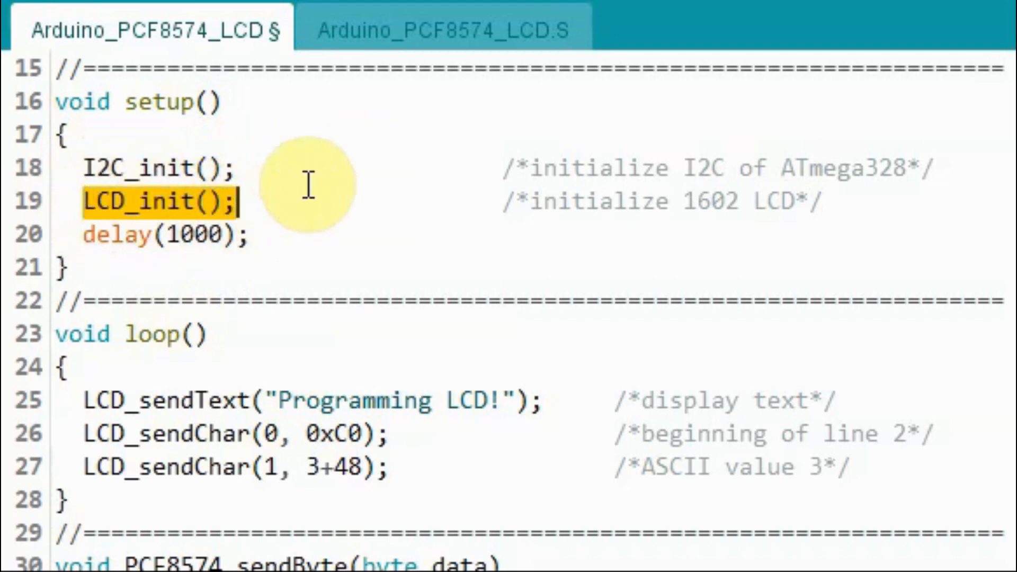
- Scroll the main sketch from setup() and loop() down to the LCD_sendChar helper
{"action": "scroll", "scroll_direction": "down", "scroll_amount": 3}
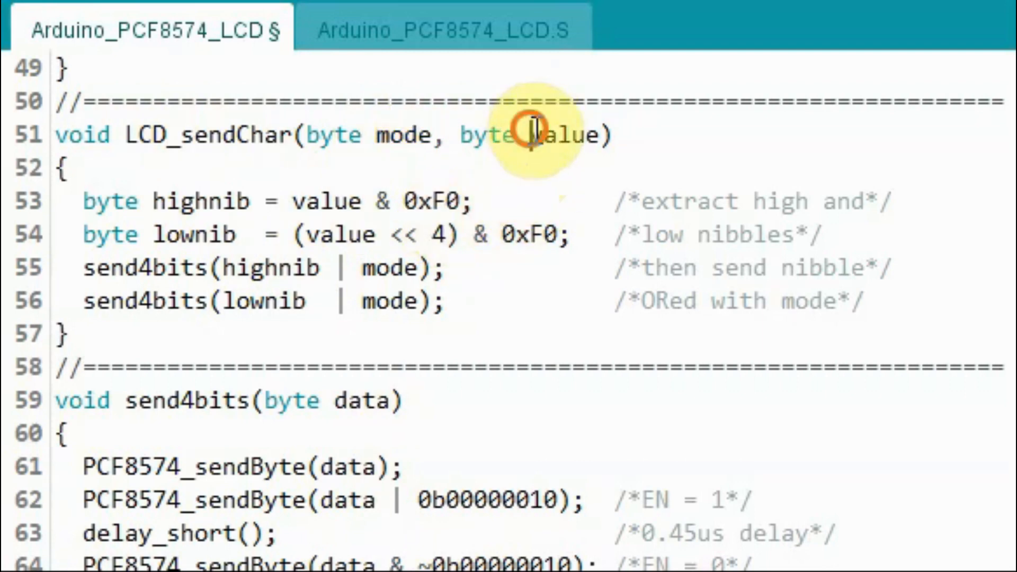
{"action": "double_click", "coordinate": [554, 134]}
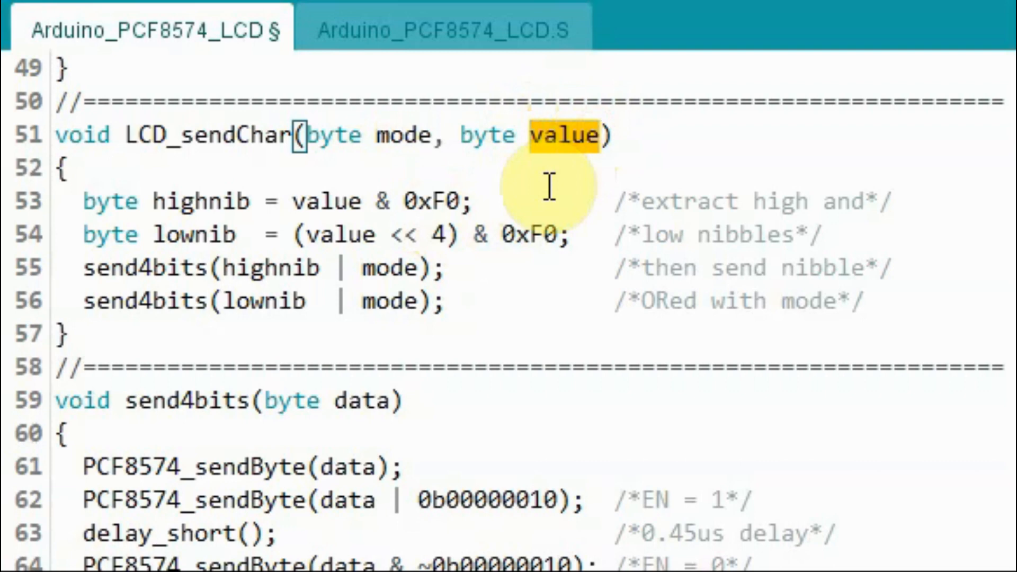
{"action": "mouse_move", "coordinate": [97, 201]}
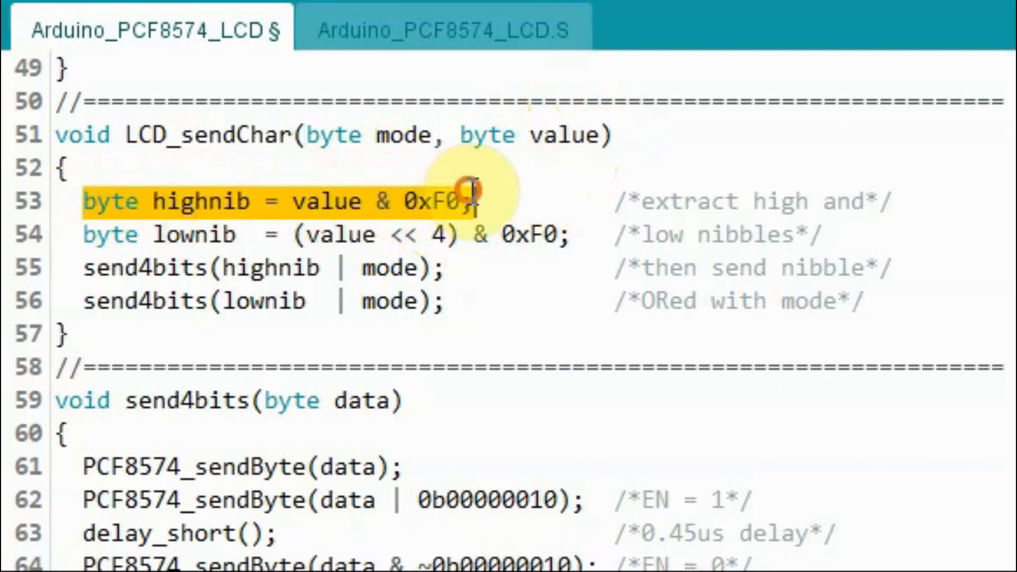
{"action": "mouse_move", "coordinate": [195, 236]}
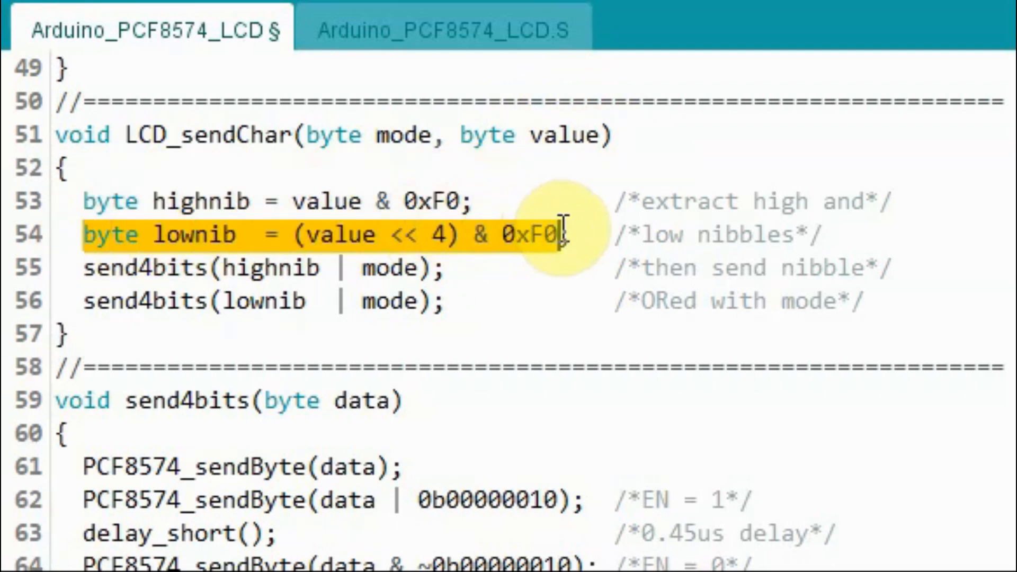
{"action": "mouse_move", "coordinate": [137, 268]}
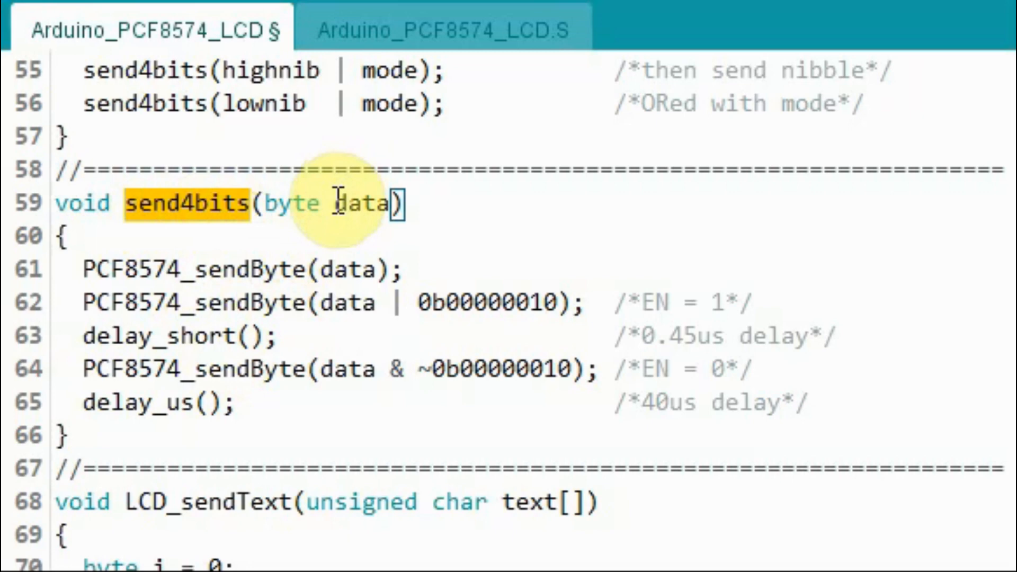
{"action": "double_click", "coordinate": [363, 203]}
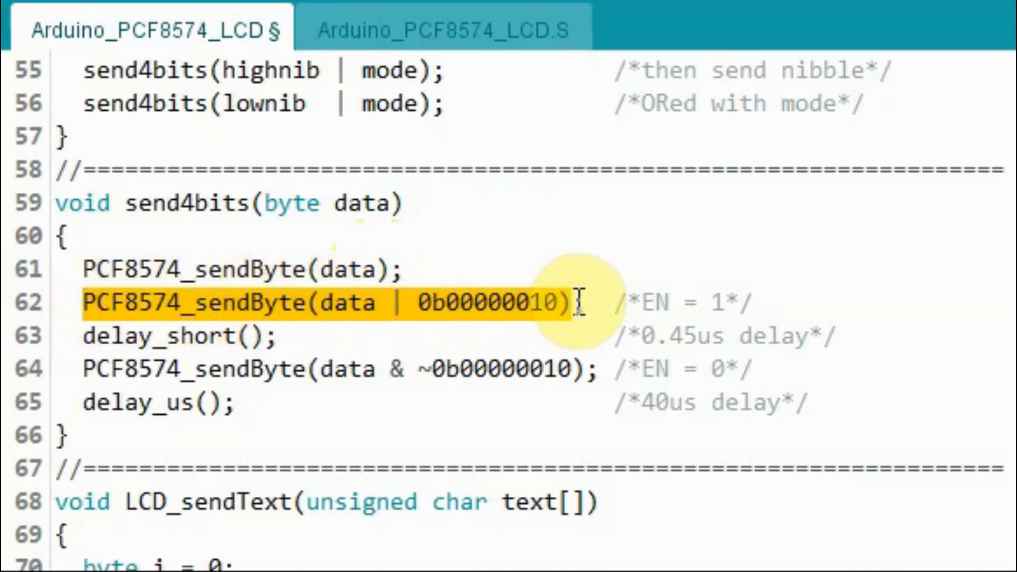
{"action": "left_click", "coordinate": [181, 335]}
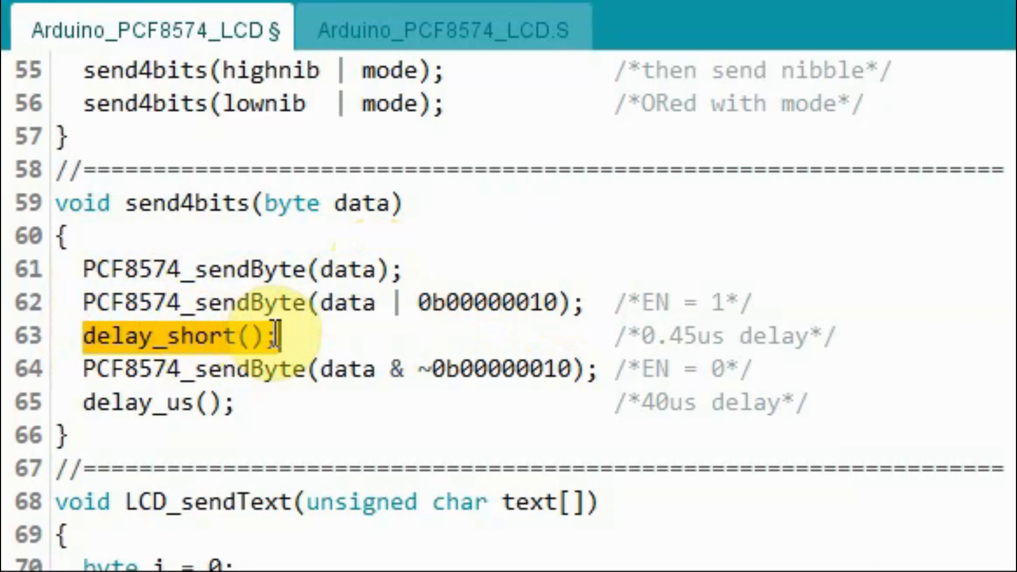
{"action": "mouse_move", "coordinate": [327, 327]}
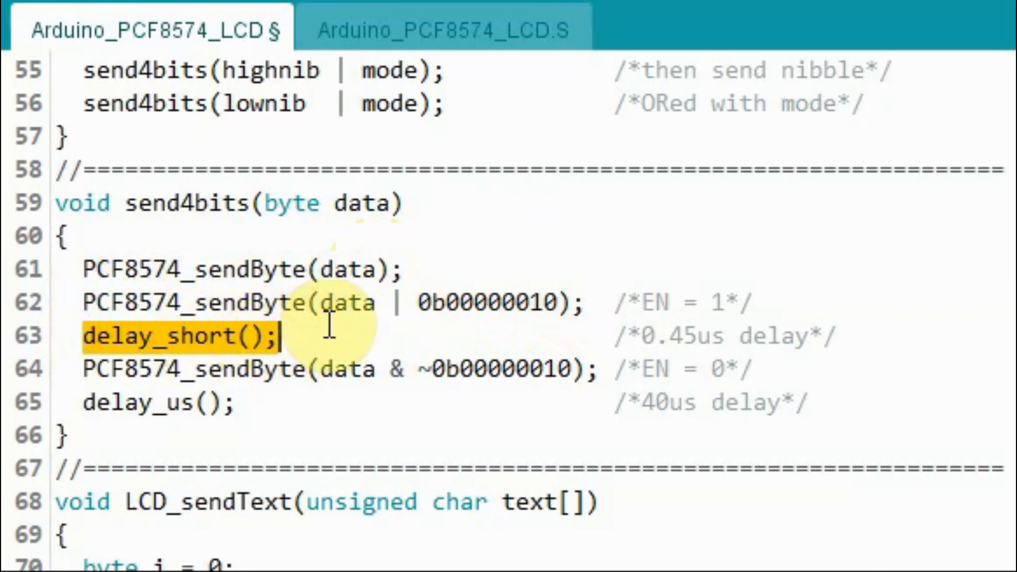
{"action": "left_click", "coordinate": [95, 369]}
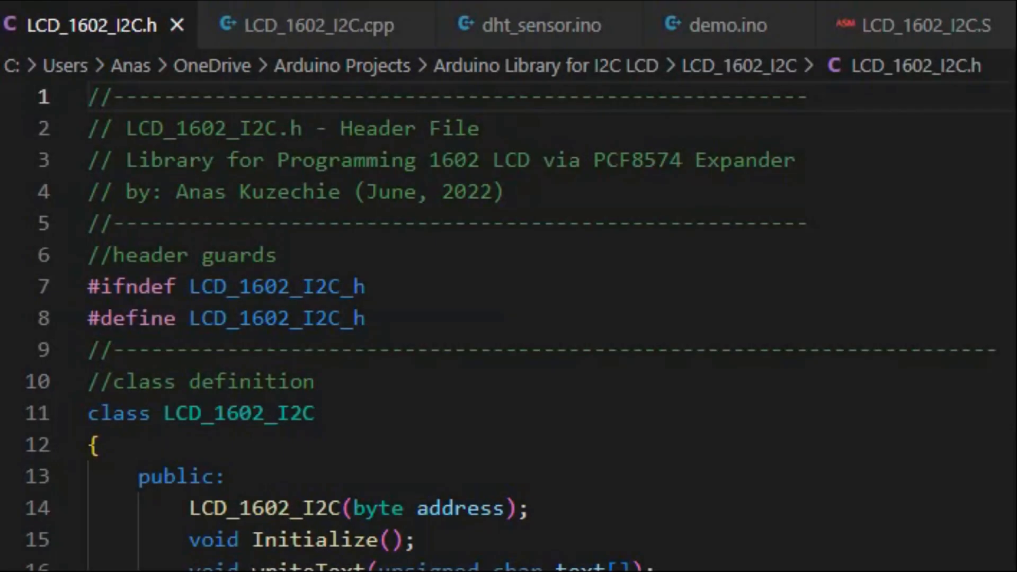
- Review the LCD_1602_I2C constructor and its address parameter in the header, then switch to LCD_1602_I2C.cpp
{"action": "scroll", "scroll_direction": "down", "scroll_amount": 3}
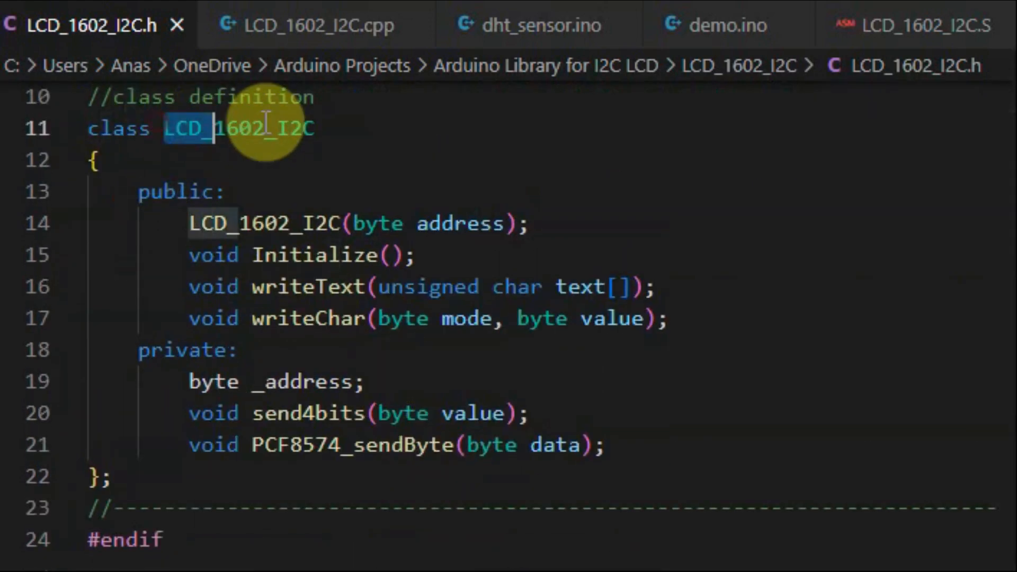
{"action": "double_click", "coordinate": [238, 128]}
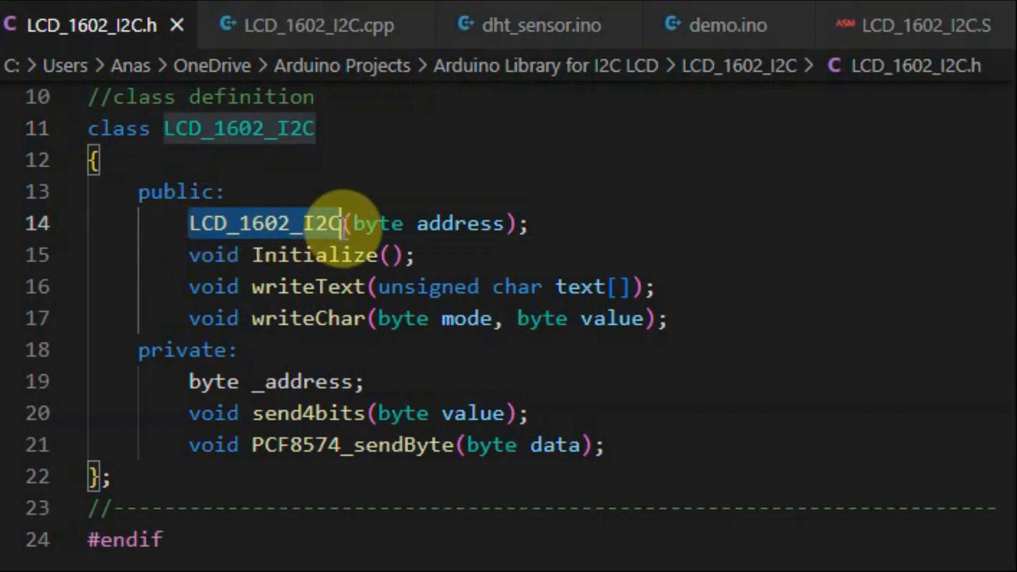
{"action": "double_click", "coordinate": [458, 224]}
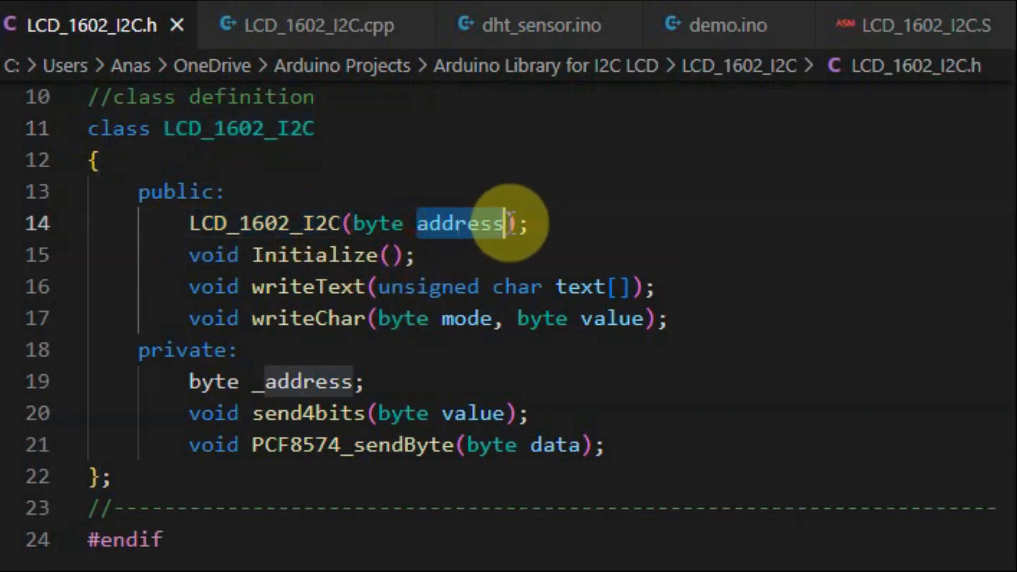
{"action": "mouse_move", "coordinate": [594, 238]}
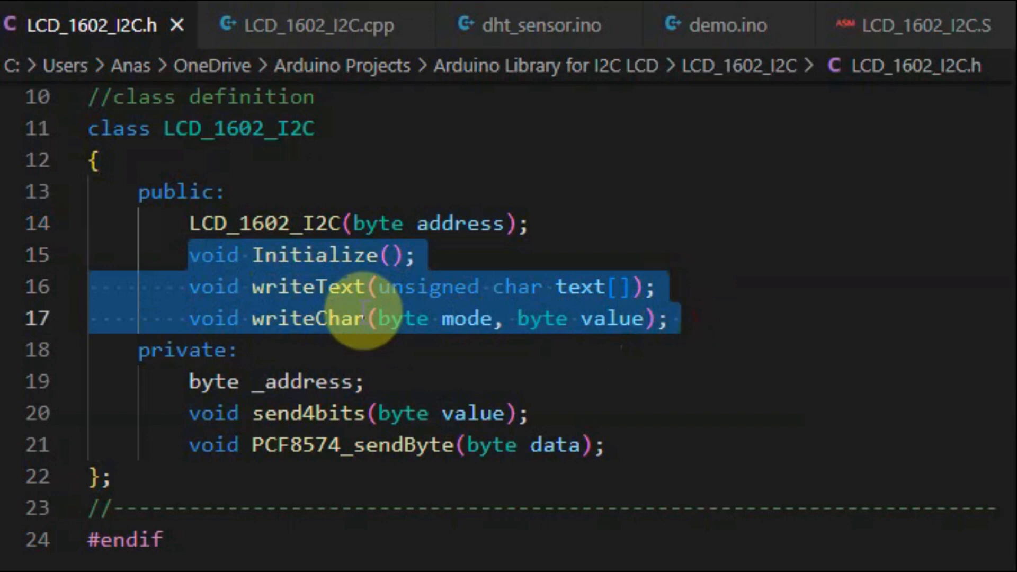
{"action": "left_click", "coordinate": [188, 350]}
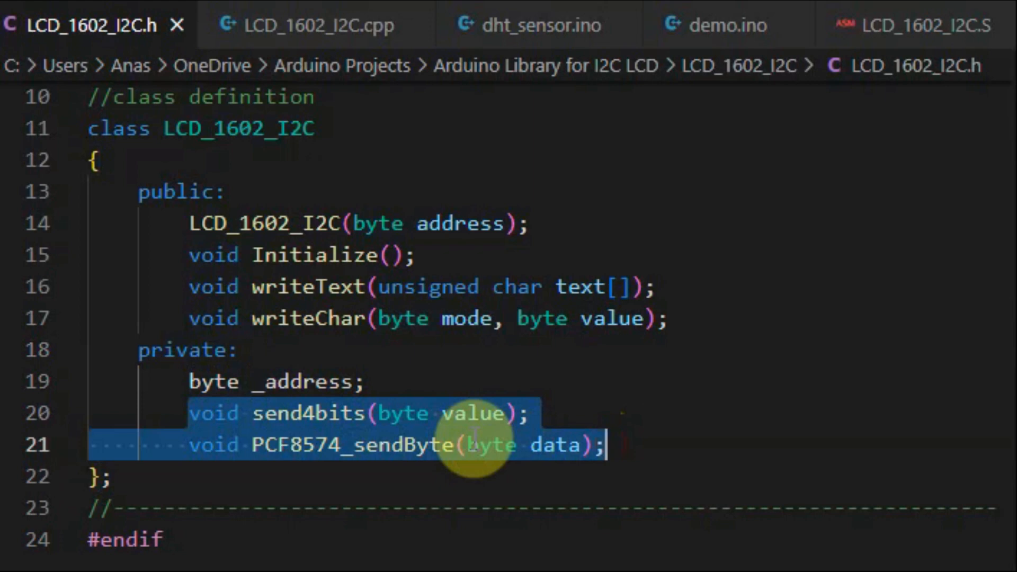
{"action": "left_click", "coordinate": [306, 25]}
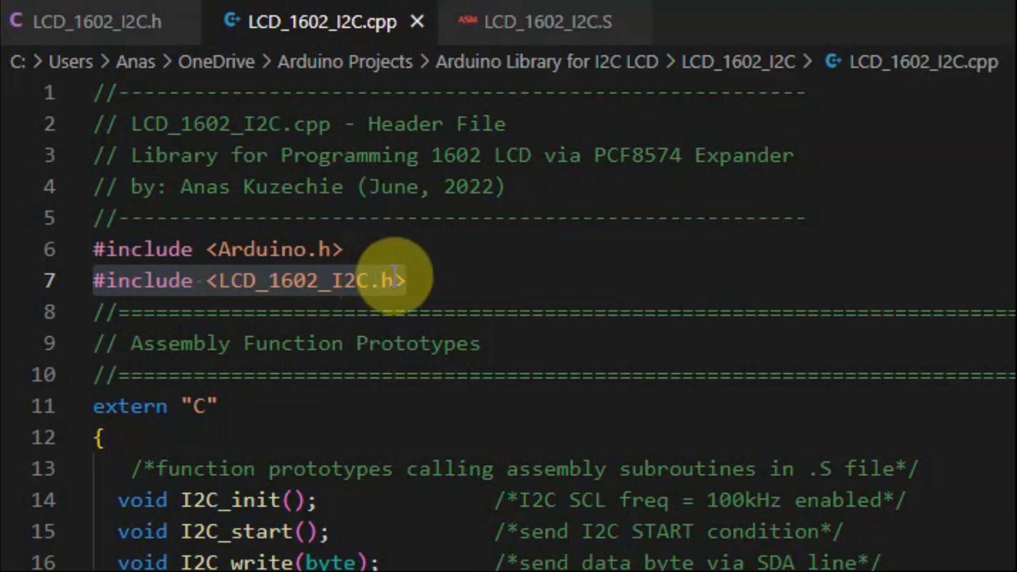
{"action": "scroll", "scroll_direction": "down", "scroll_amount": 3}
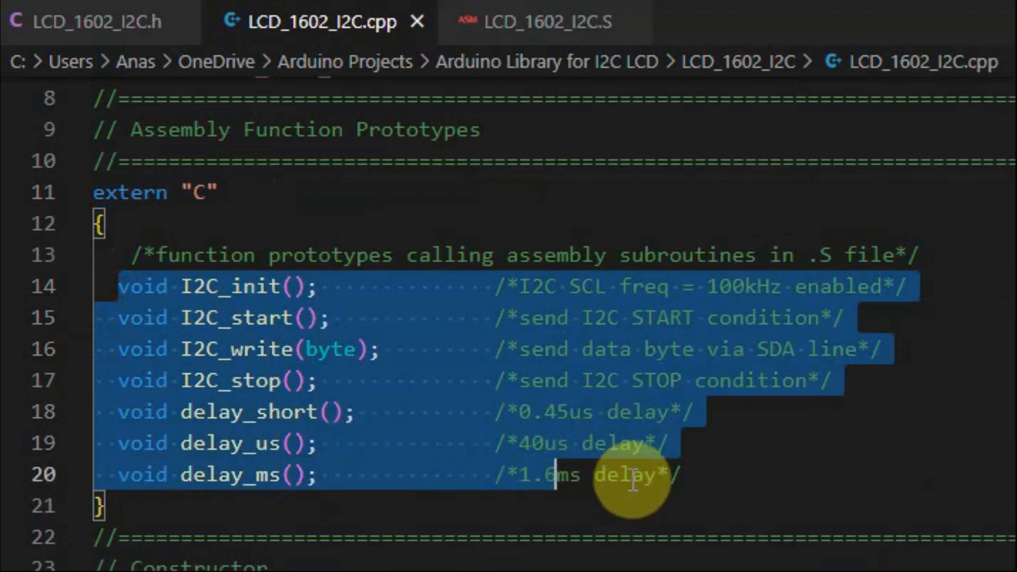
{"action": "mouse_move", "coordinate": [548, 21]}
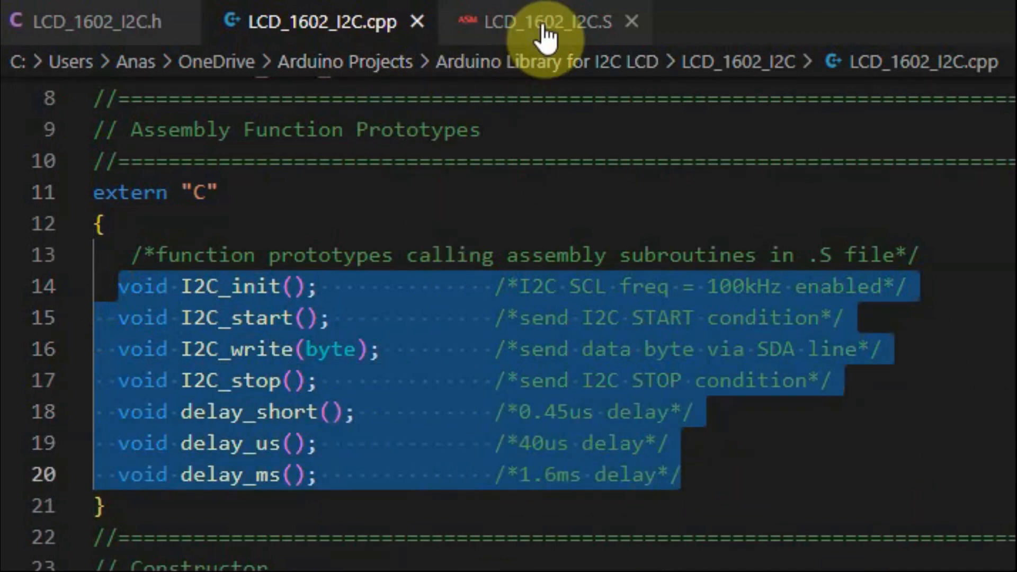
{"action": "left_click", "coordinate": [545, 21]}
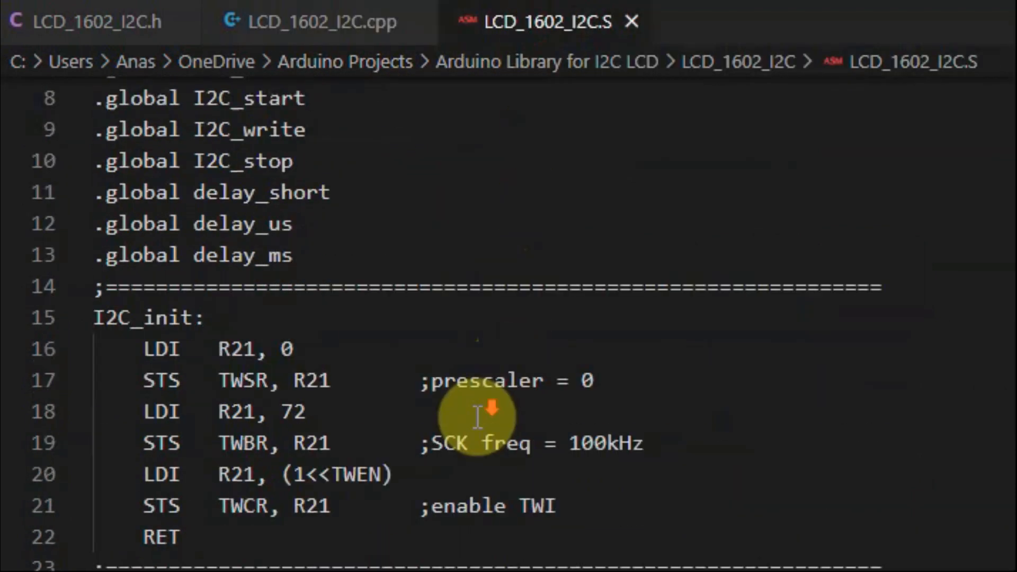
{"action": "scroll", "scroll_direction": "down", "scroll_amount": 3}
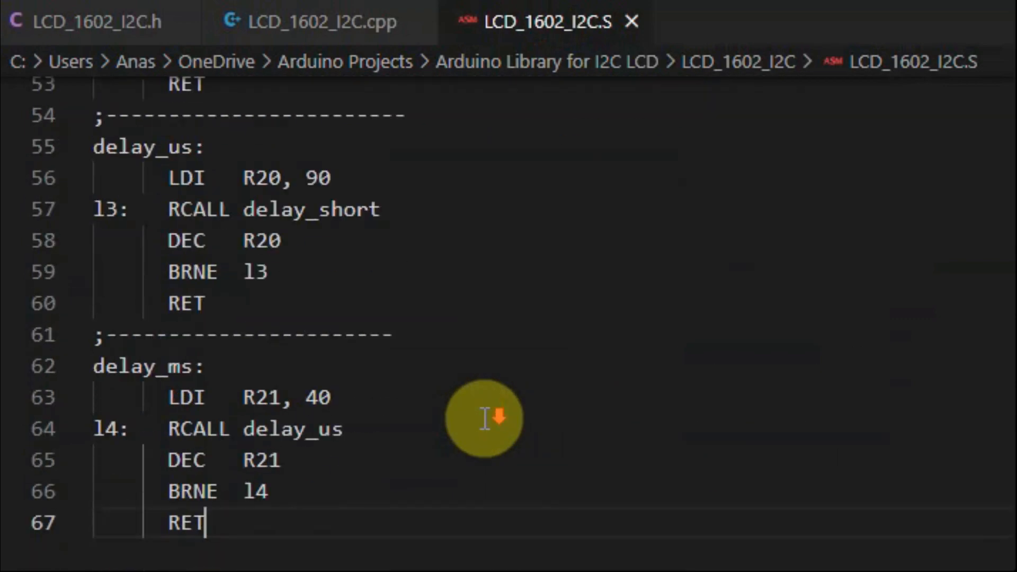
{"action": "left_click", "coordinate": [323, 21]}
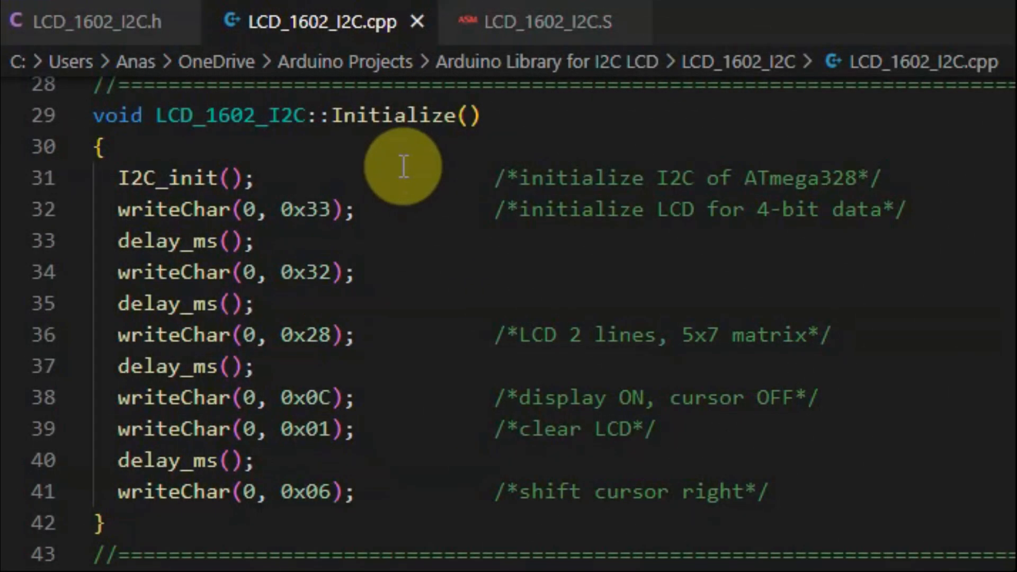
{"action": "double_click", "coordinate": [403, 123]}
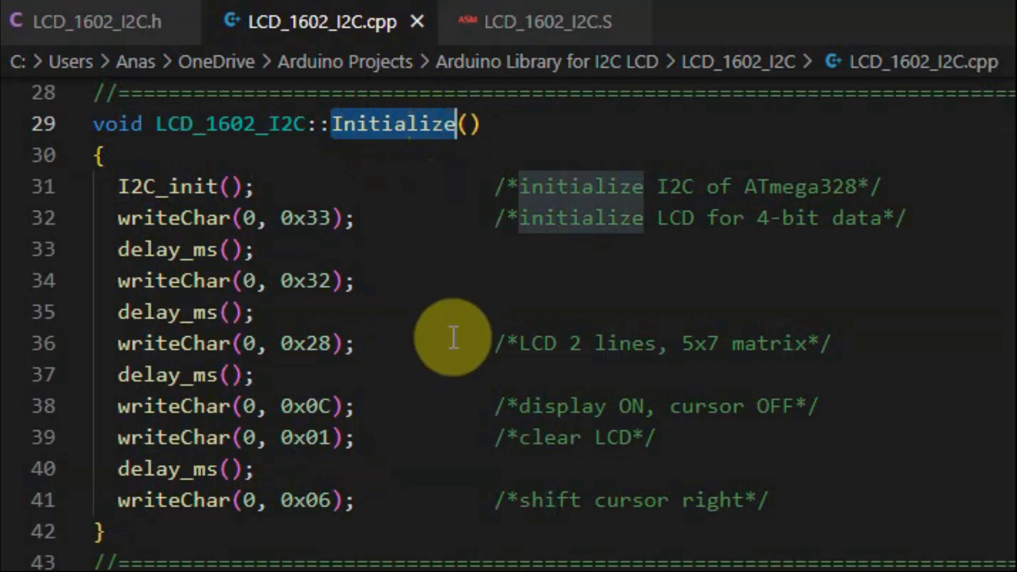
{"action": "mouse_move", "coordinate": [133, 187]}
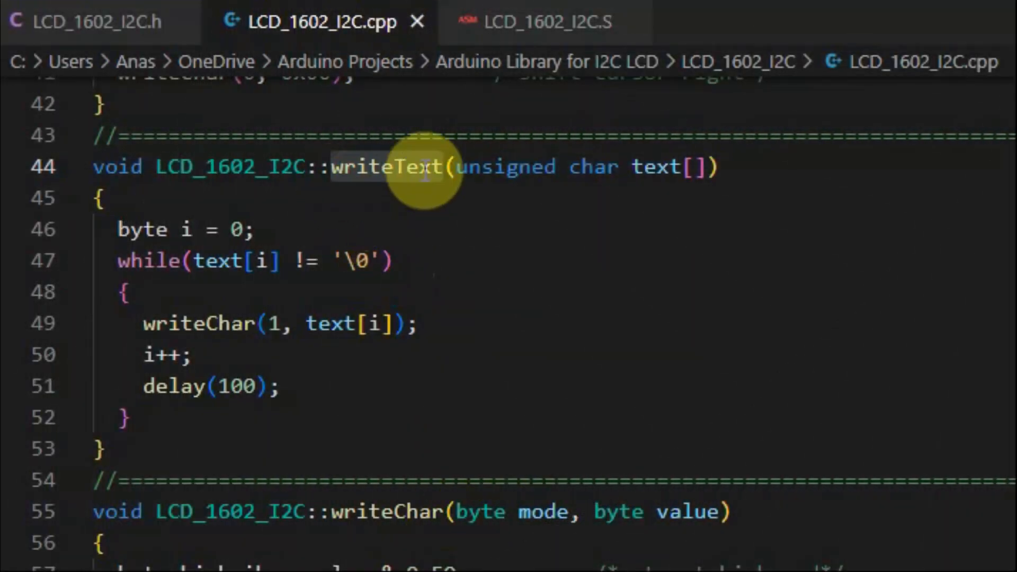
{"action": "mouse_move", "coordinate": [434, 288]}
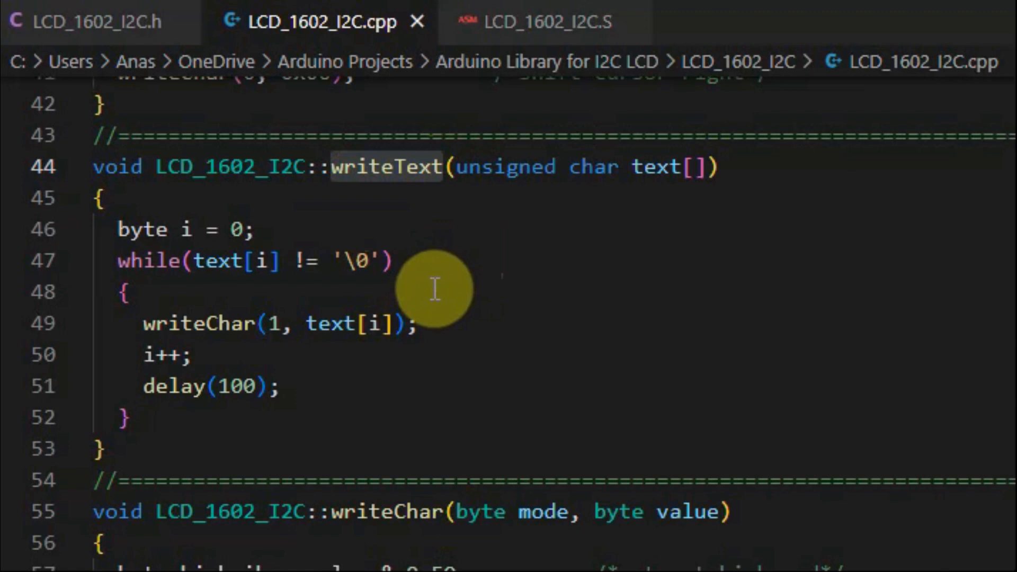
{"action": "mouse_move", "coordinate": [120, 263]}
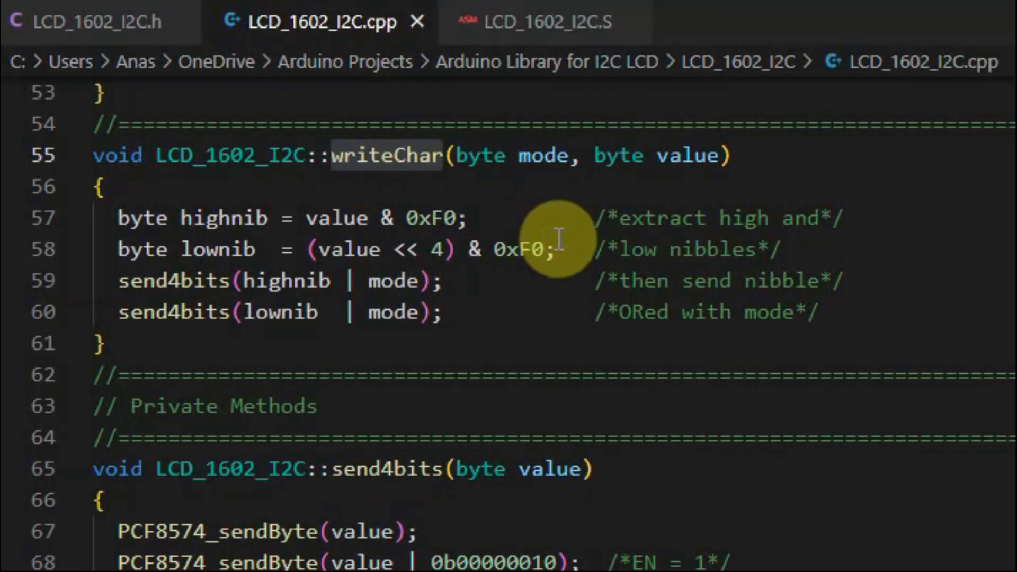
{"action": "double_click", "coordinate": [675, 156]}
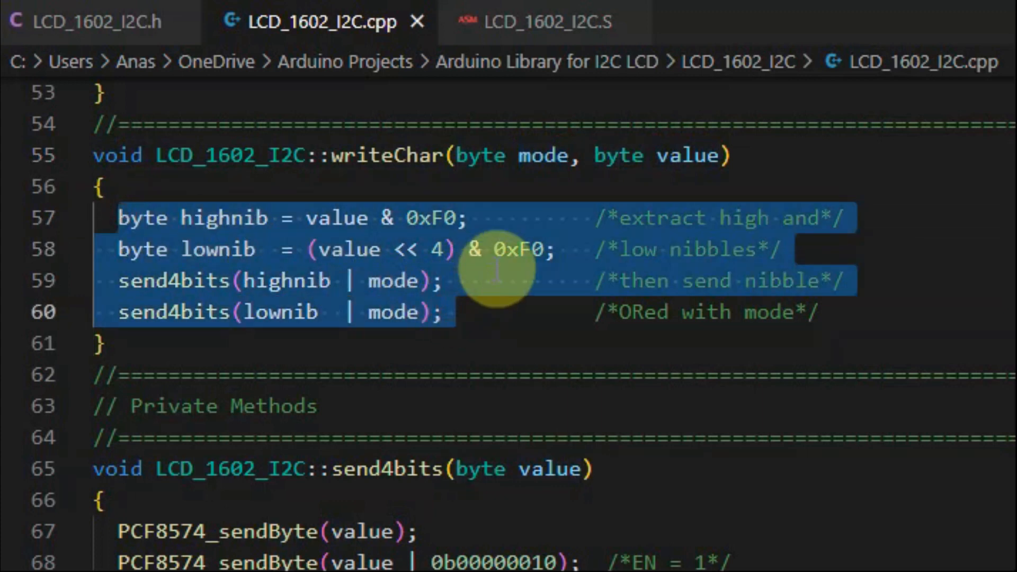
{"action": "scroll", "scroll_direction": "down", "scroll_amount": 3}
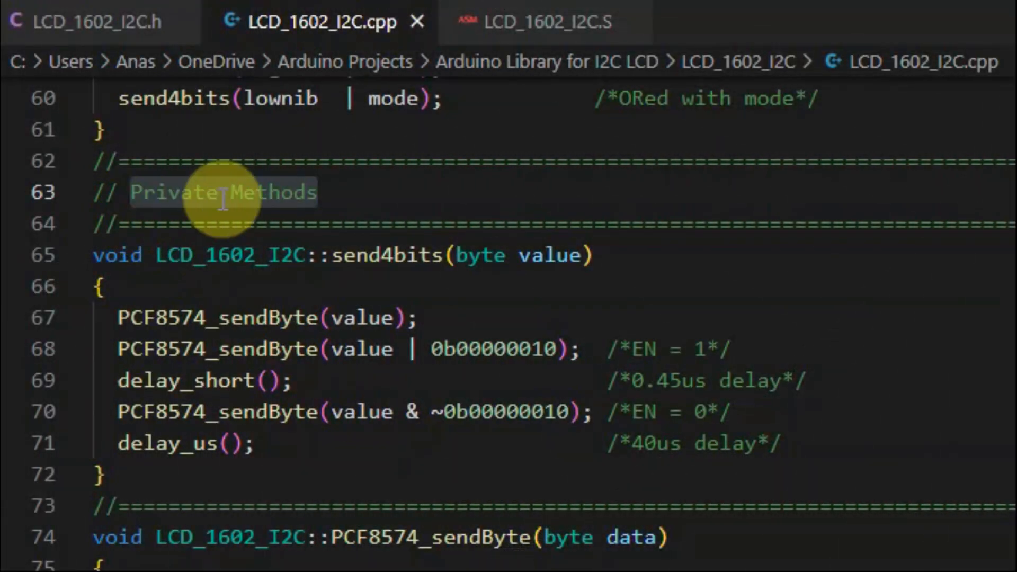
{"action": "mouse_move", "coordinate": [288, 198]}
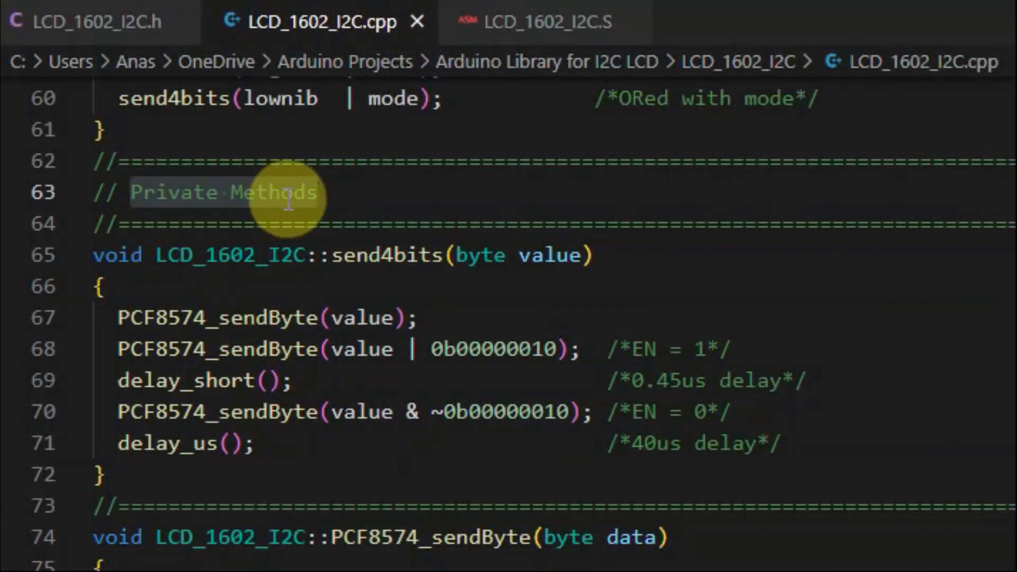
{"action": "mouse_move", "coordinate": [324, 253]}
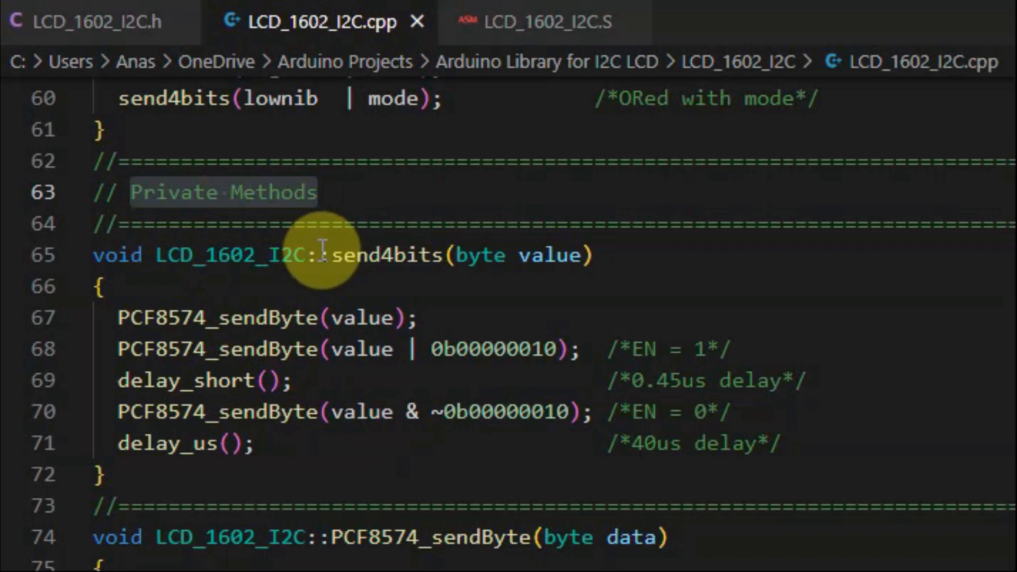
{"action": "double_click", "coordinate": [389, 255]}
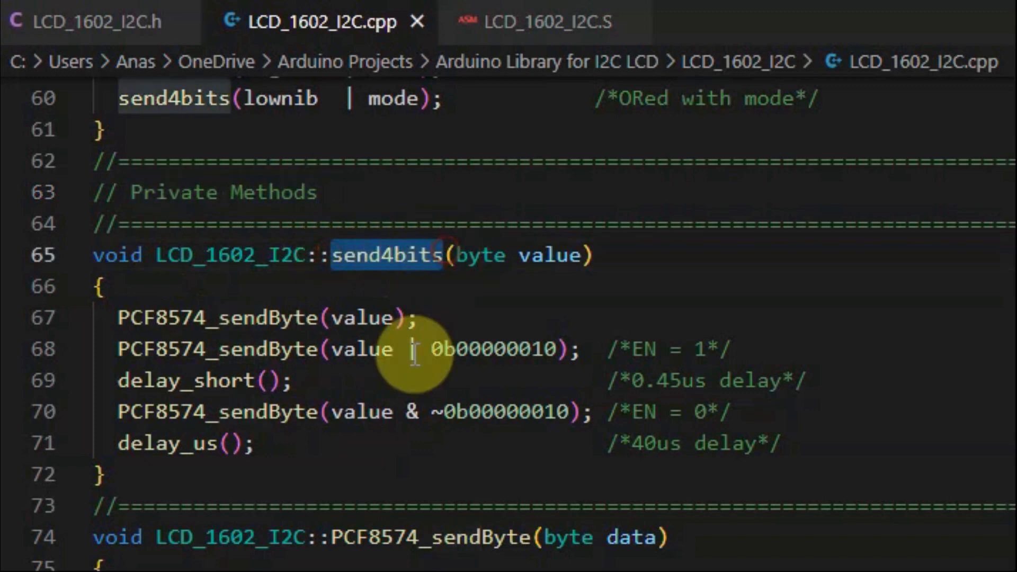
{"action": "scroll", "scroll_direction": "down", "scroll_amount": 3}
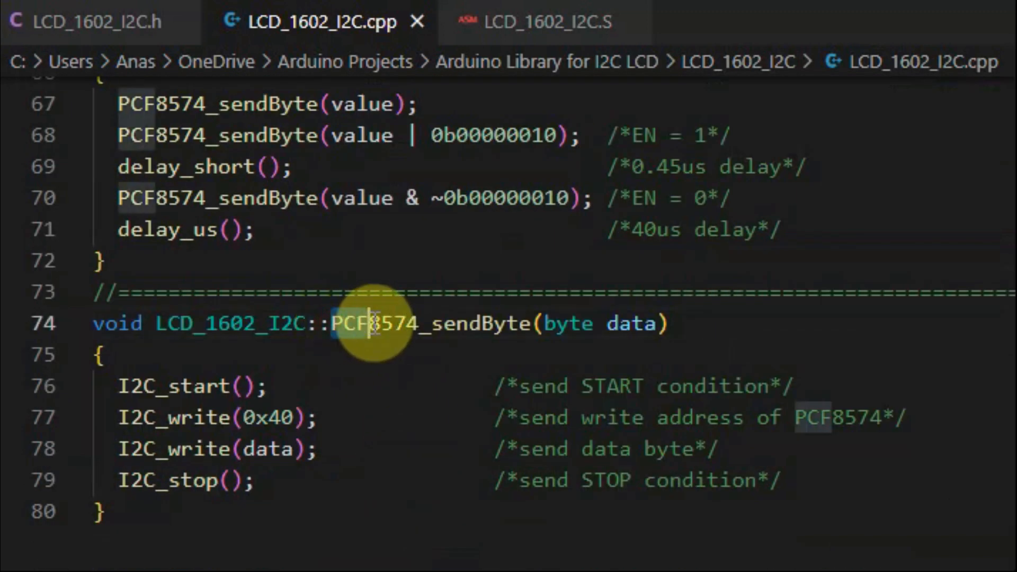
{"action": "double_click", "coordinate": [428, 323]}
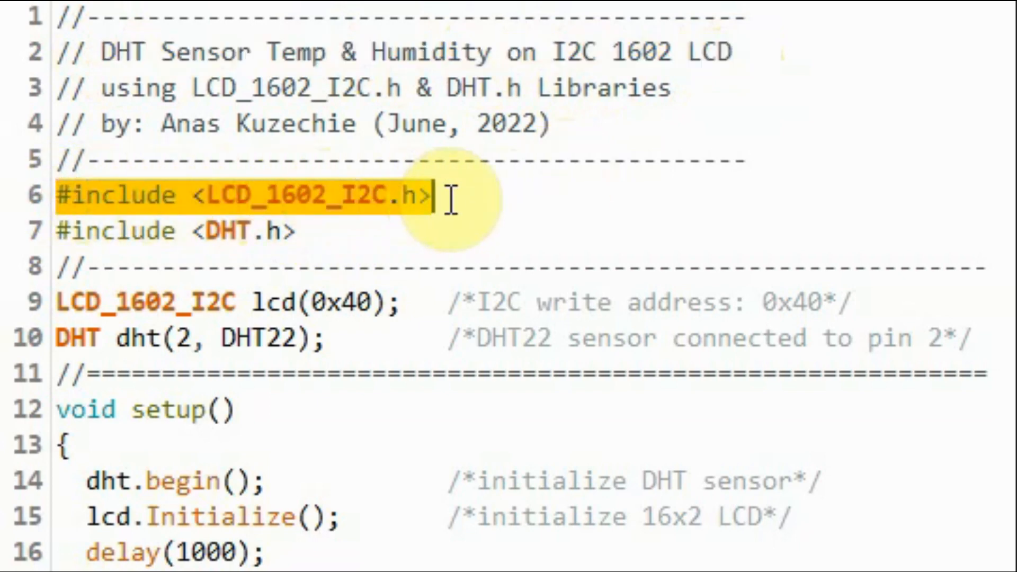
{"action": "left_click", "coordinate": [123, 233]}
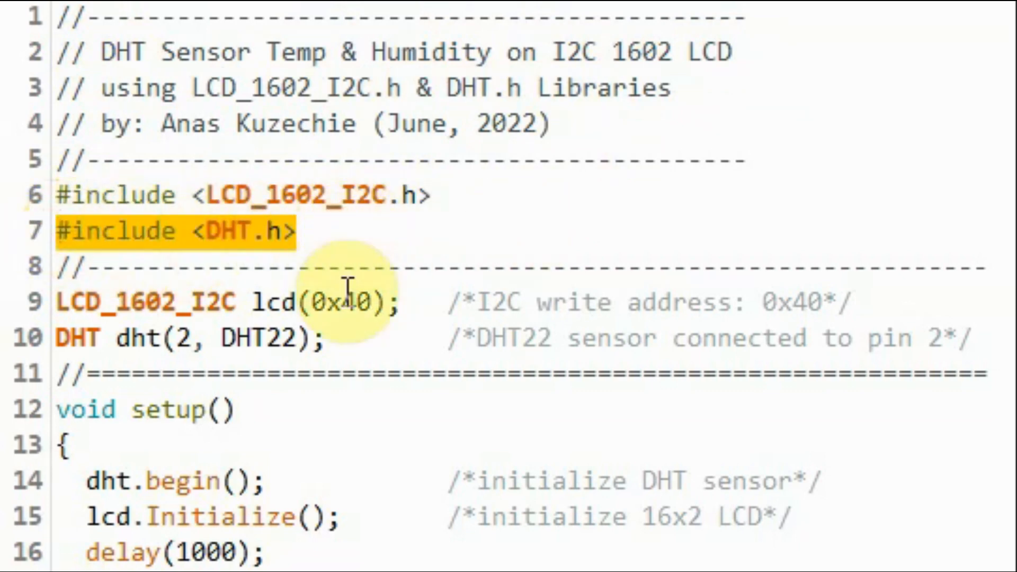
{"action": "double_click", "coordinate": [272, 302]}
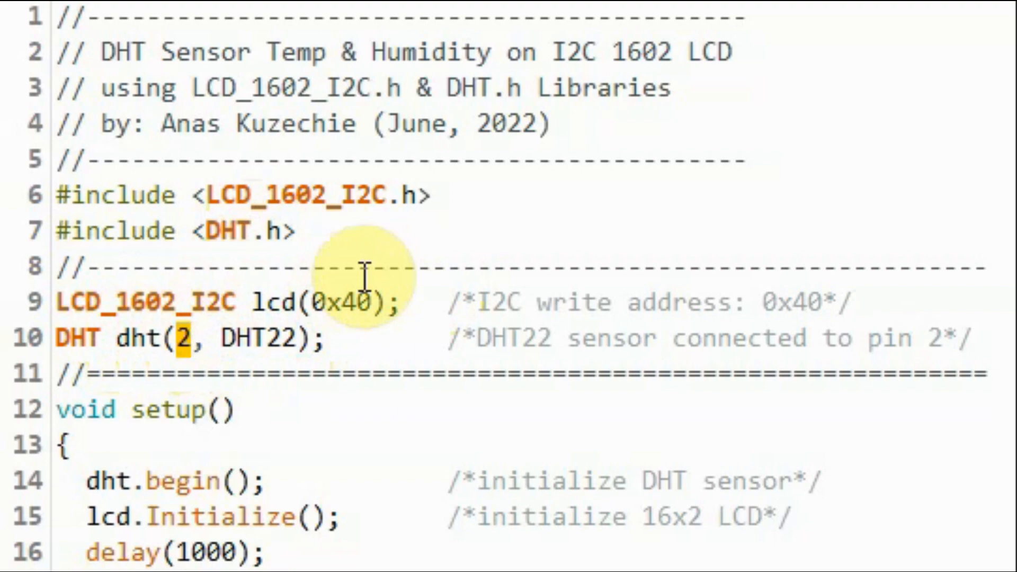
{"action": "scroll", "scroll_direction": "down", "scroll_amount": 3}
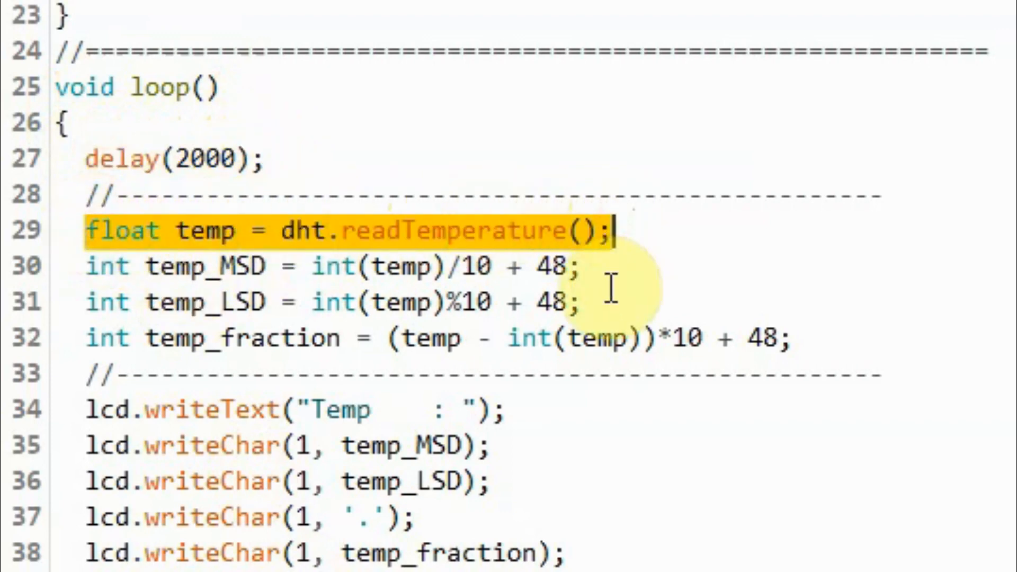
{"action": "scroll", "scroll_direction": "down", "scroll_amount": 3}
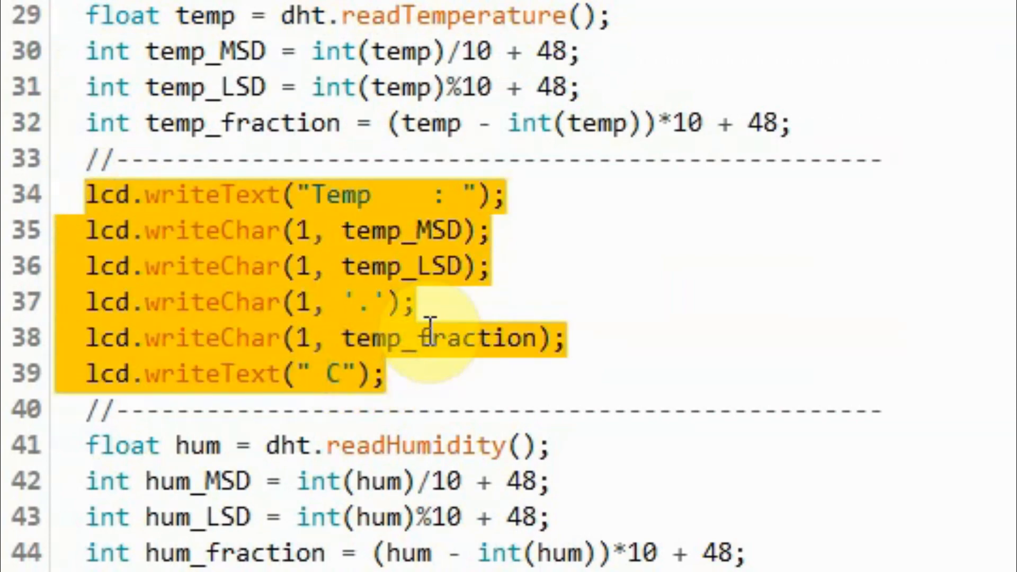
{"action": "scroll", "scroll_direction": "down", "scroll_amount": 3}
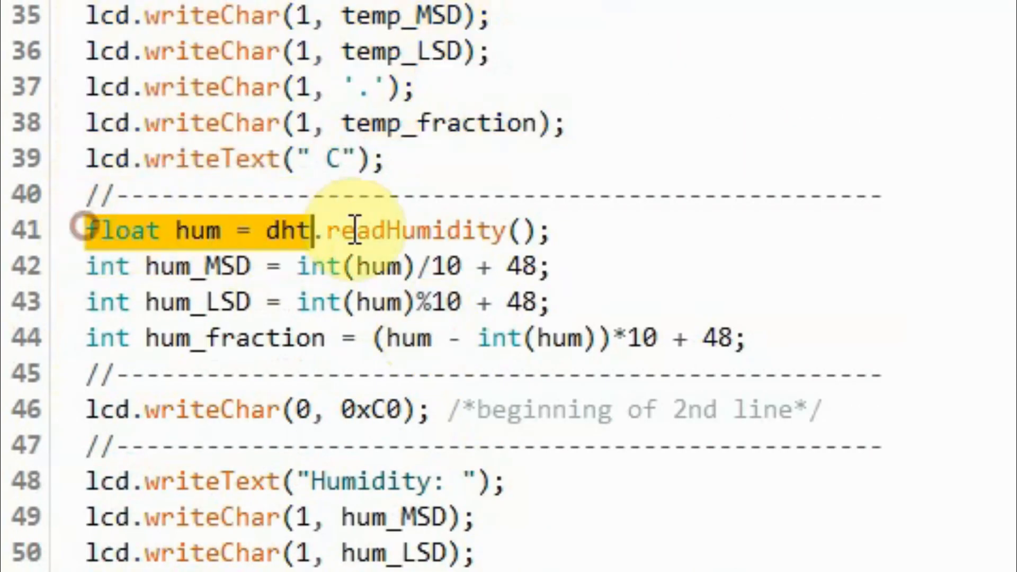
{"action": "scroll", "scroll_direction": "down", "scroll_amount": 3}
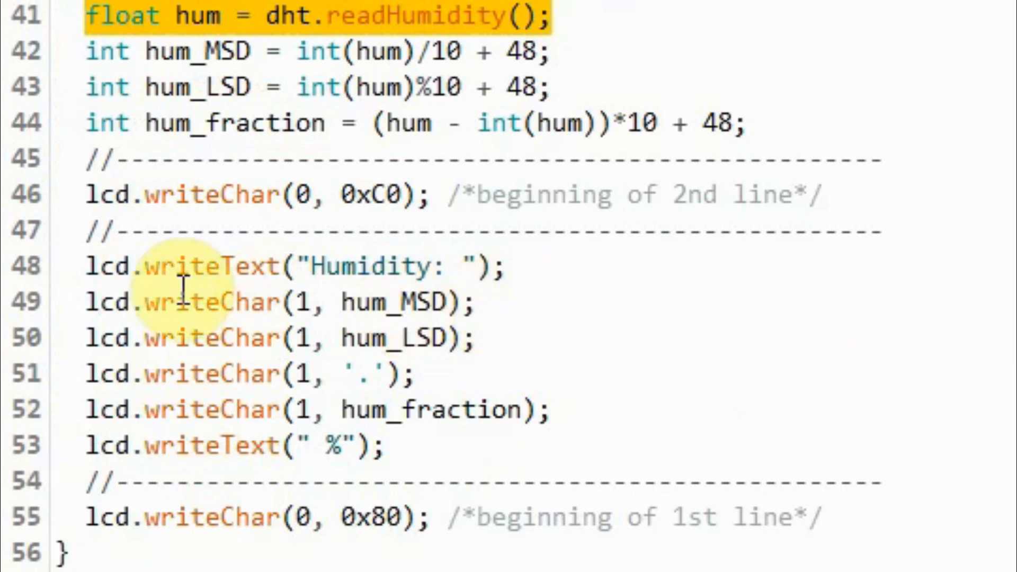